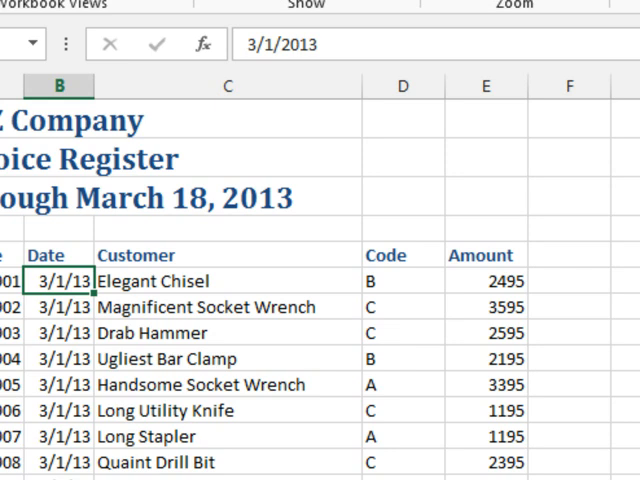
mouse_move(528, 358)
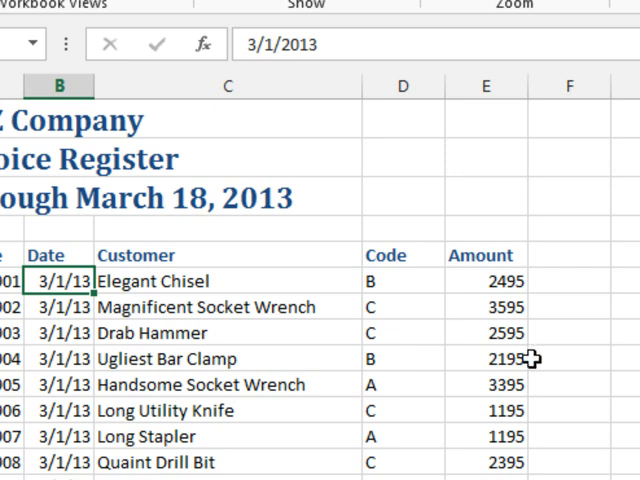
mouse_move(574, 311)
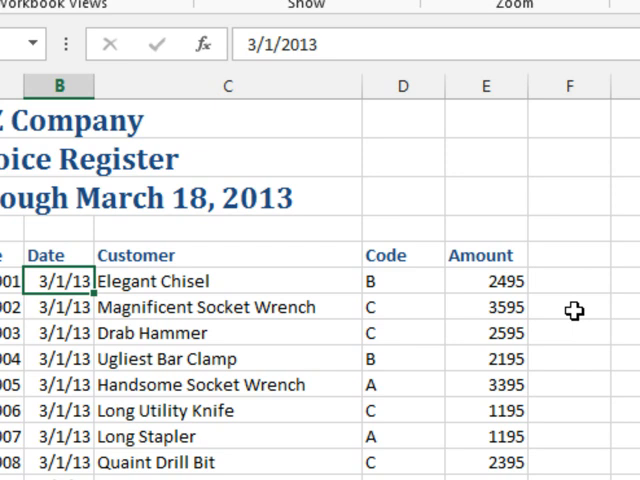
mouse_move(574, 310)
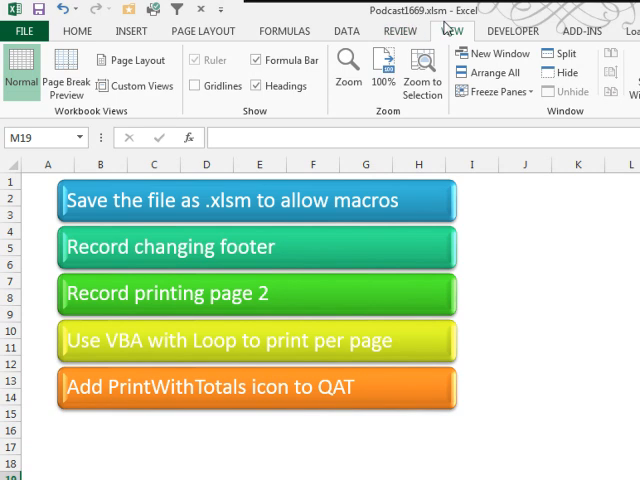
mouse_move(443, 20)
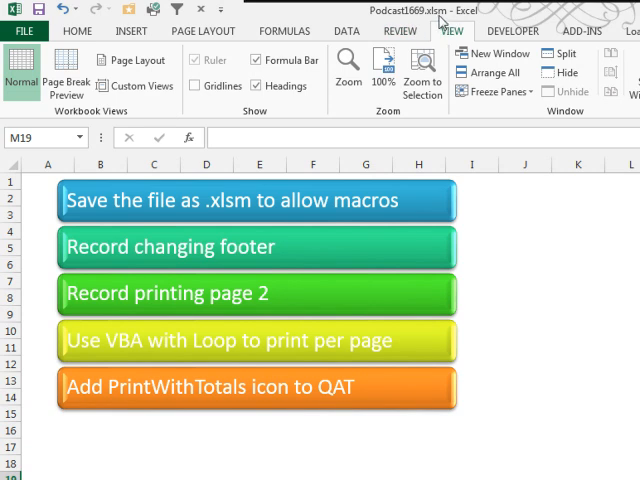
mouse_move(22, 26)
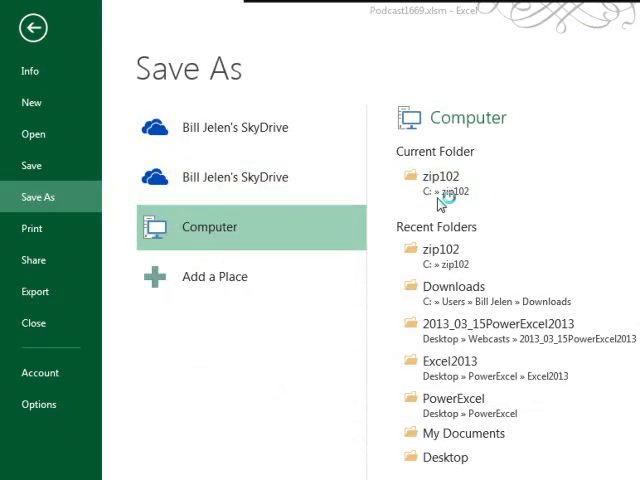
- Check the Save As type is Excel Macro-Enabled Workbook (*.xlsm), then leave without saving
left_click(441, 190)
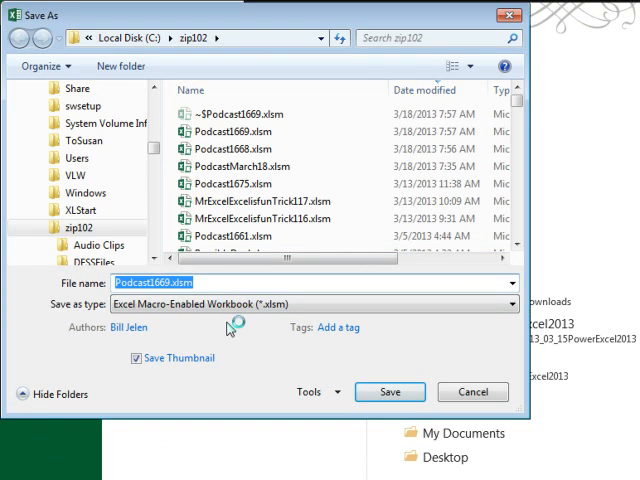
mouse_move(444, 380)
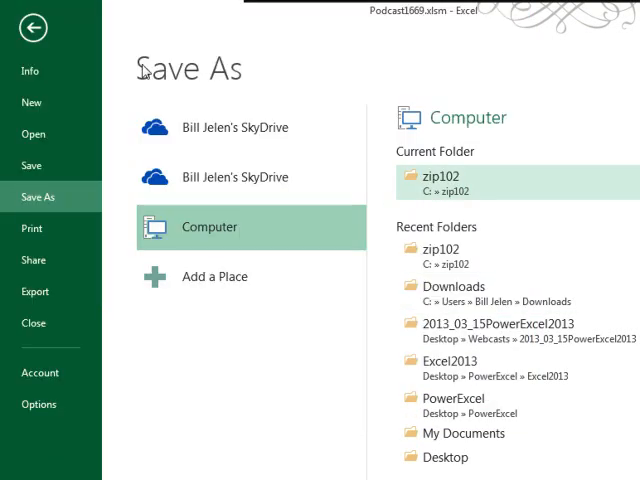
left_click(32, 27)
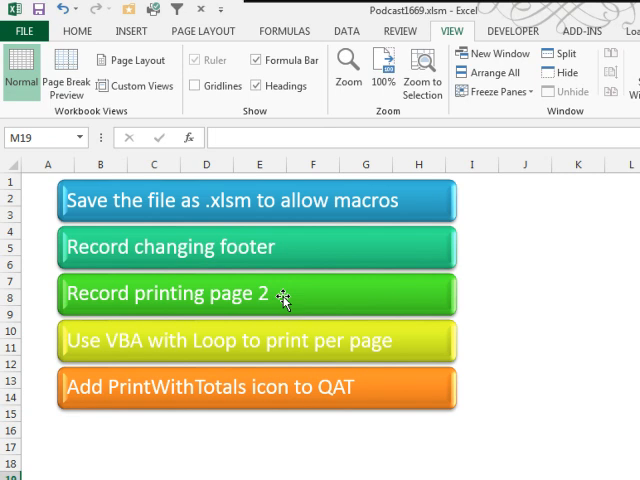
mouse_move(158, 330)
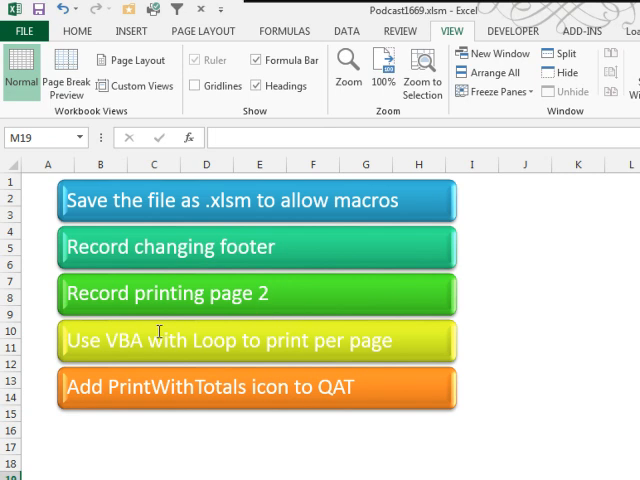
mouse_move(248, 341)
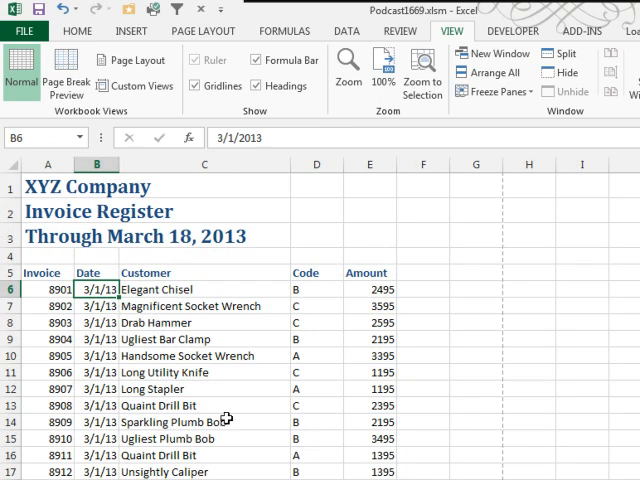
mouse_move(182, 315)
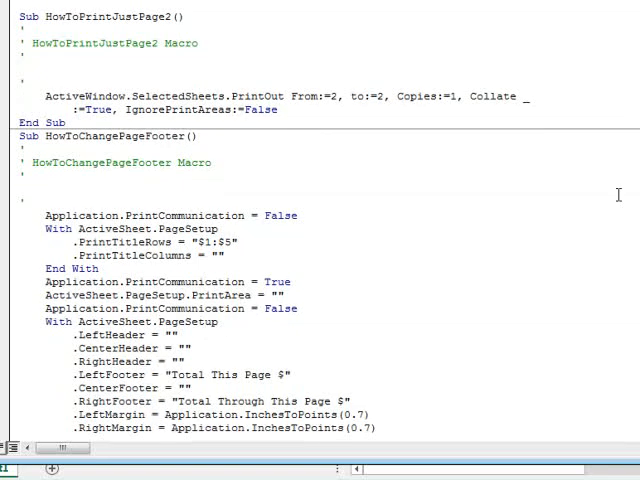
mouse_move(127, 33)
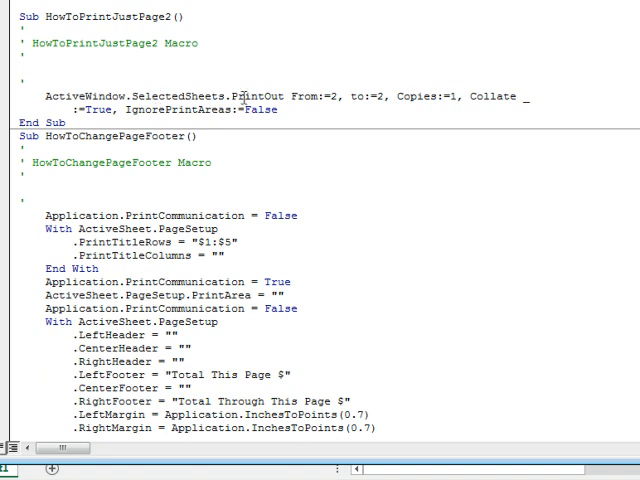
mouse_move(320, 97)
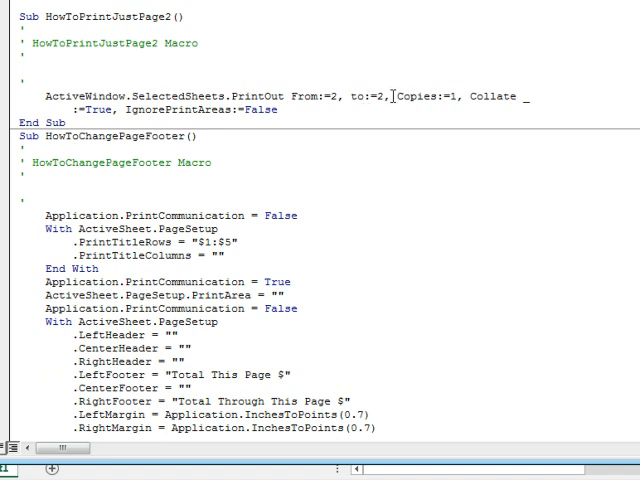
- Select the From:=2, To:=2 PrintOut arguments in Module1 and scroll through the recorded macros
left_click_drag(311, 96, 391, 96)
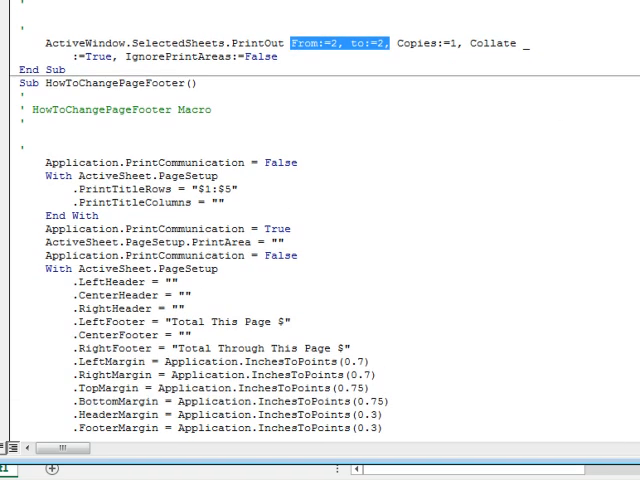
scroll("down", 3)
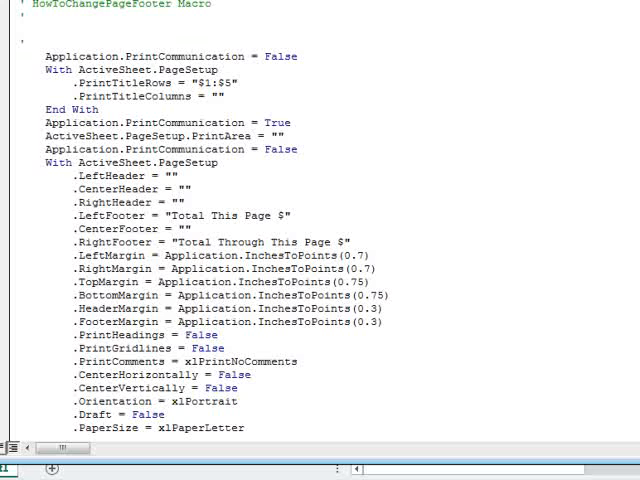
scroll("down", 3)
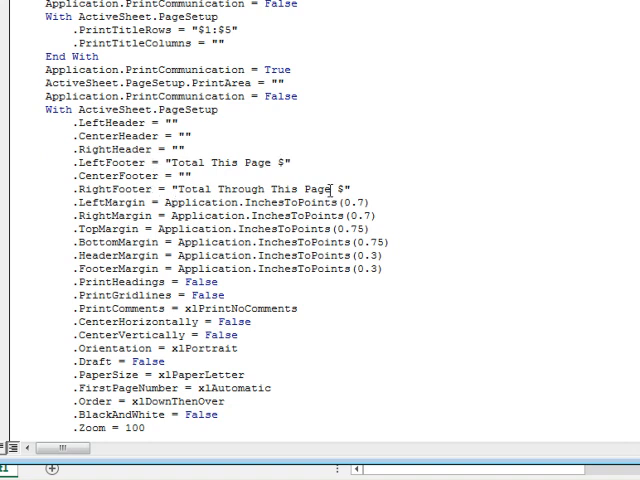
mouse_move(452, 142)
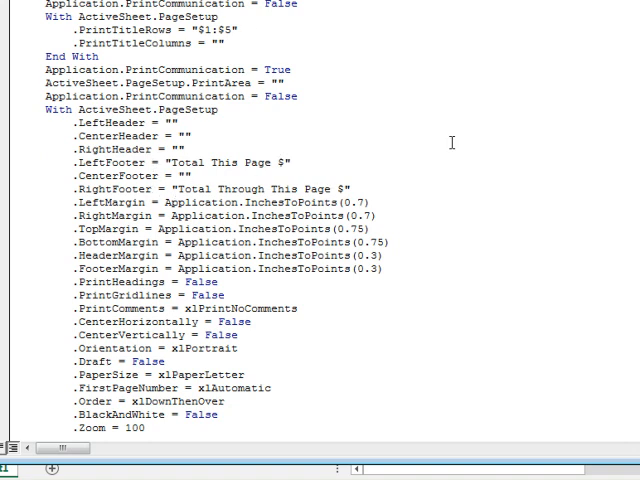
scroll("down", 3)
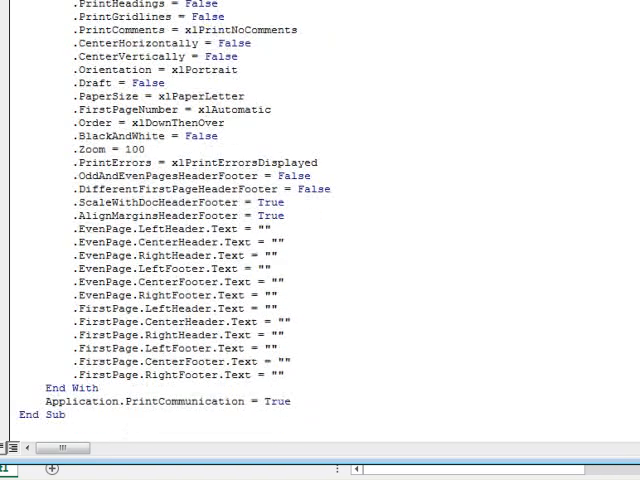
scroll("up", 3)
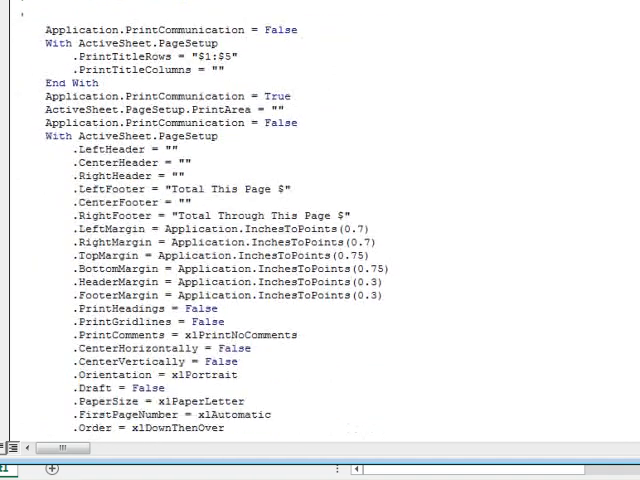
scroll("down", 3)
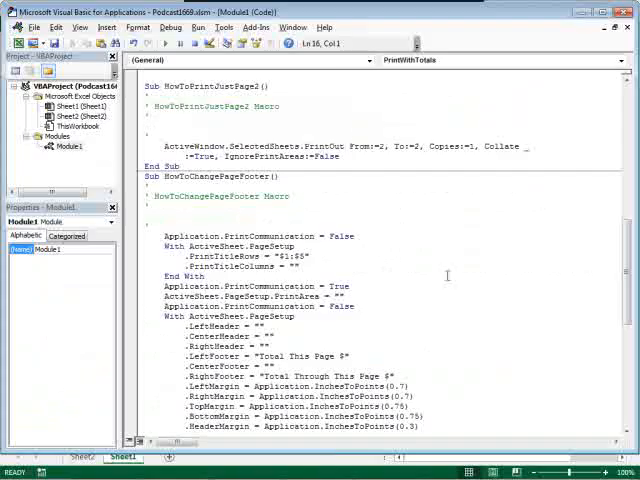
- Scroll back up and return to the invoice register worksheet
scroll("up", 3)
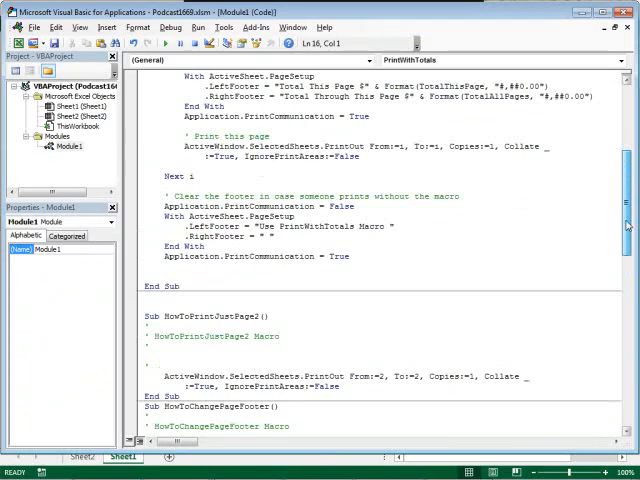
scroll("up", 3)
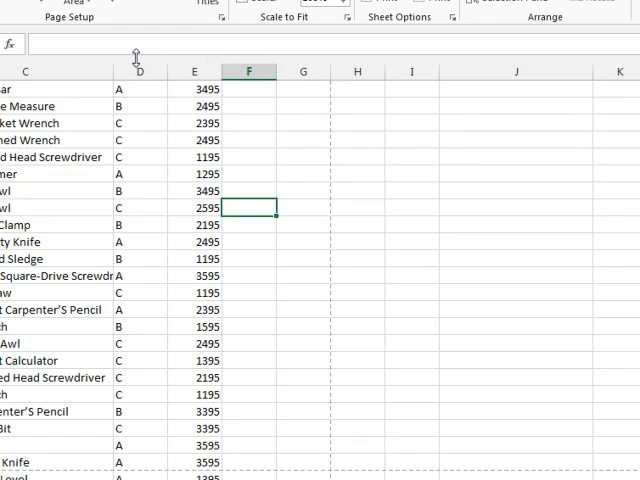
left_click(194, 207)
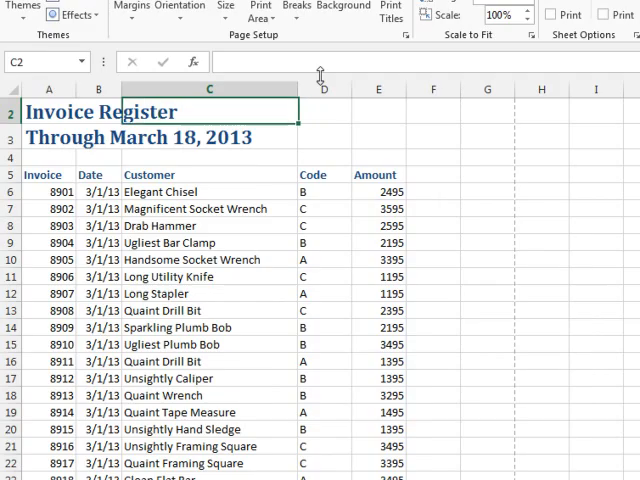
left_click(379, 117)
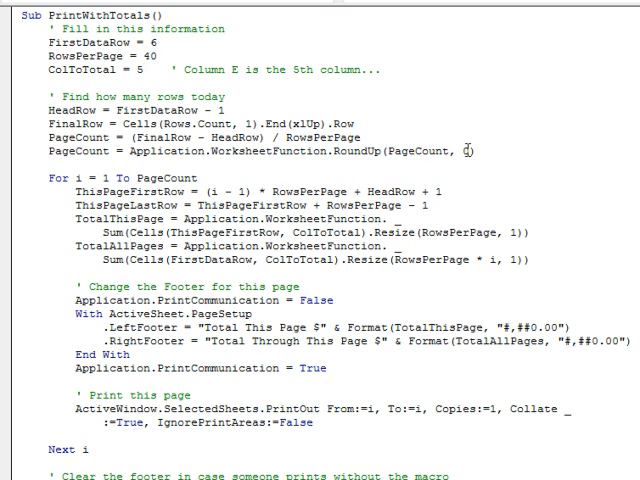
- Enter PrintWithTotals in Module1, looping pages to set LeftFooter/RightFooter totals and print each
type("0)")
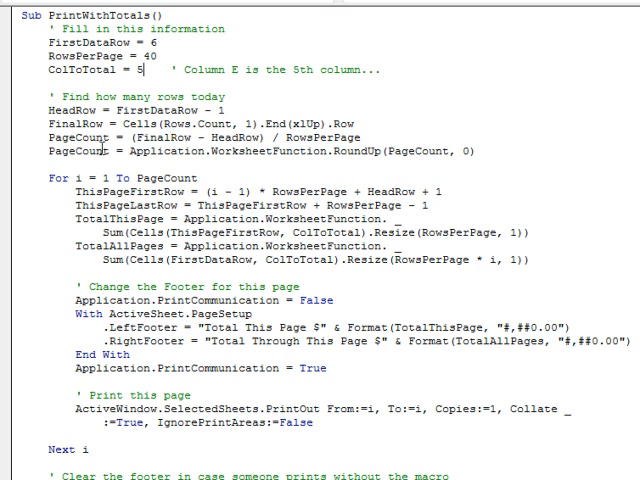
scroll("down", 3)
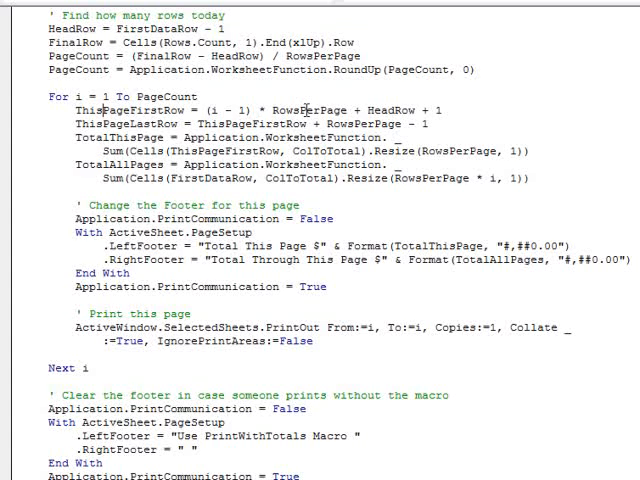
mouse_move(448, 110)
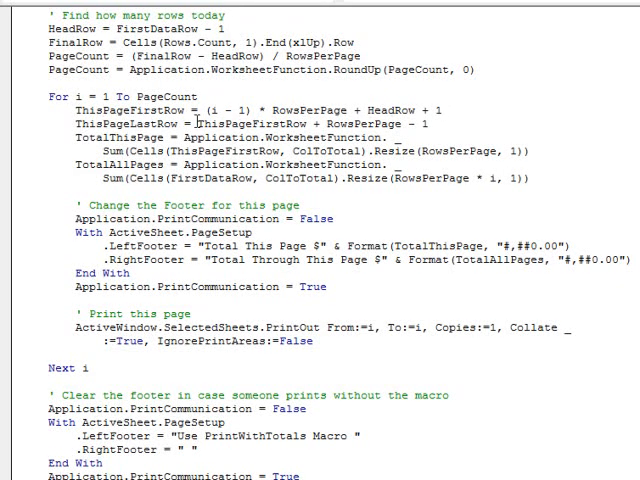
mouse_move(337, 123)
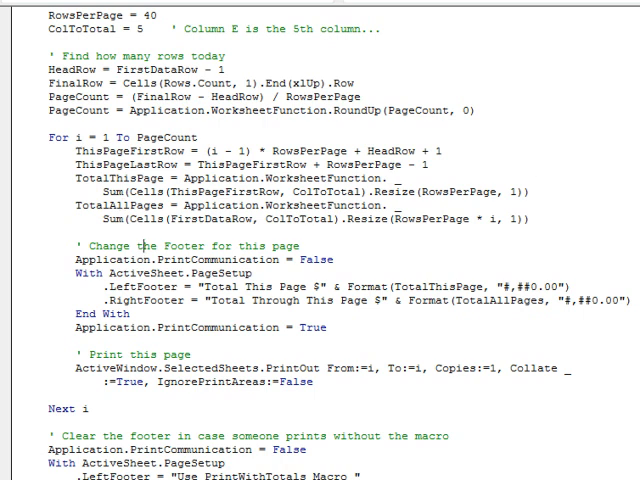
scroll("down", 3)
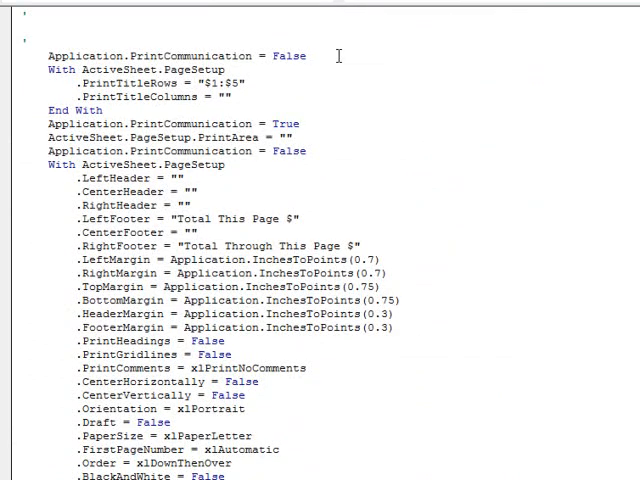
- Delete the extra PageSetup lines from HowToChangePageFooter, leaving only LeftFooter and RightFooter
left_click_drag(48, 68, 308, 151)
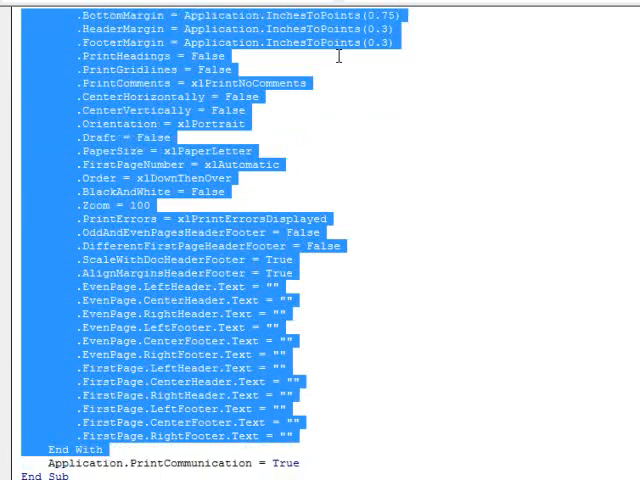
scroll("down", 3)
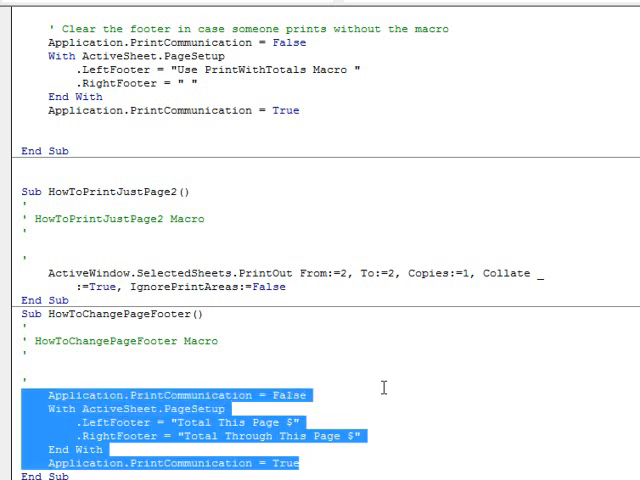
mouse_move(305, 387)
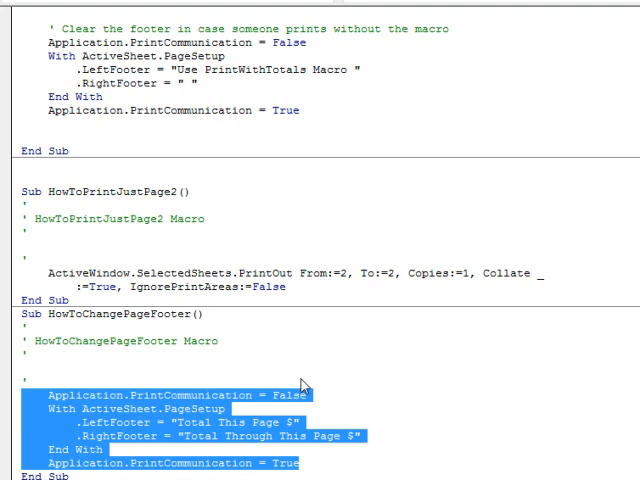
scroll("up", 3)
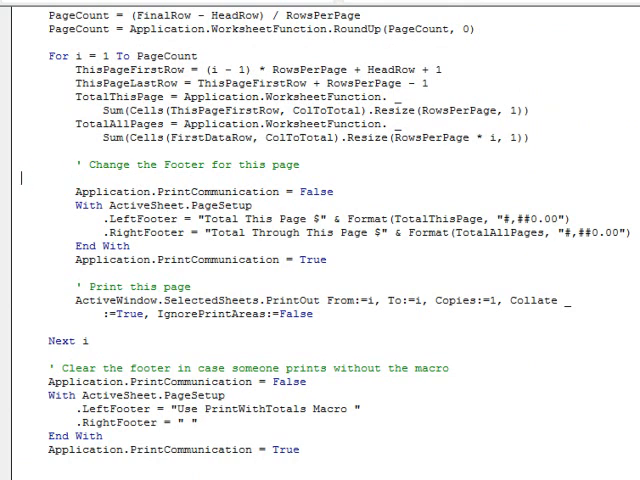
scroll("down", 3)
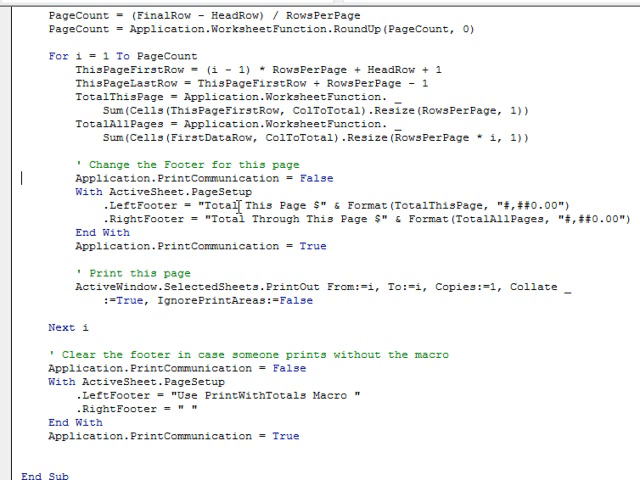
mouse_move(370, 285)
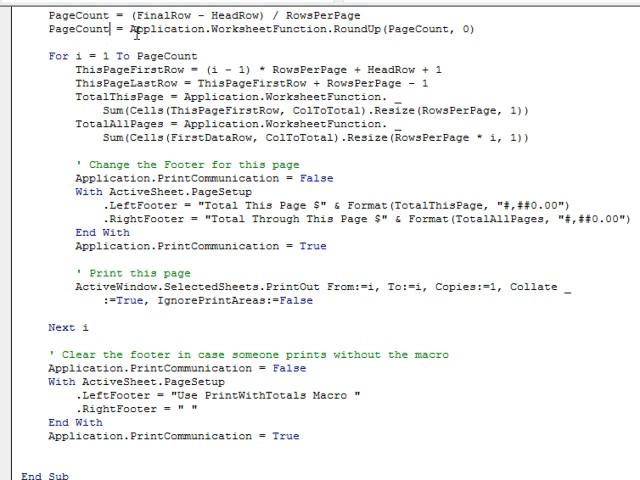
- Review PrintWithTotals' page-loop lines, then switch back to Excel
scroll("up", 3)
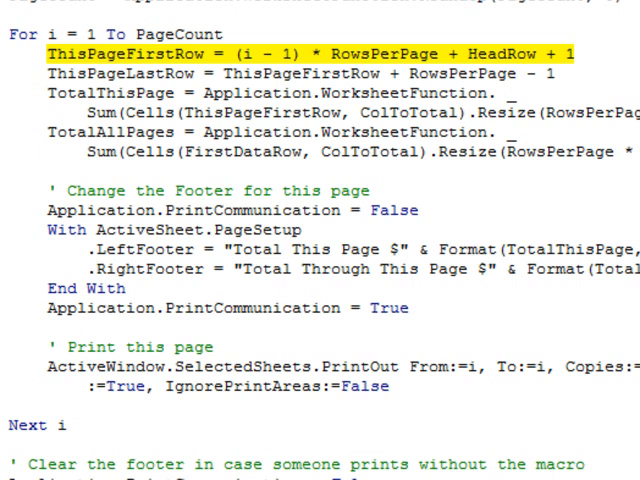
left_click(300, 74)
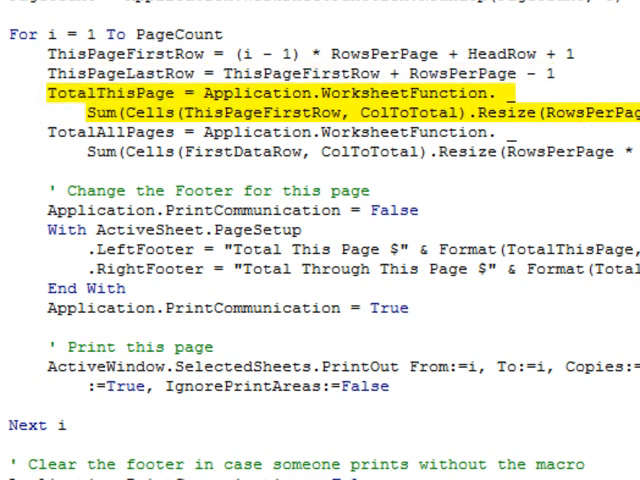
mouse_move(100, 92)
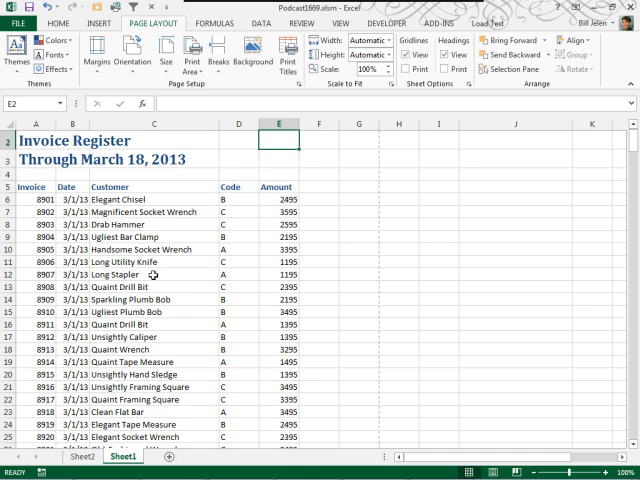
- Preview the printed pages under File > Print, paging through to page 8 of 9
left_click(17, 22)
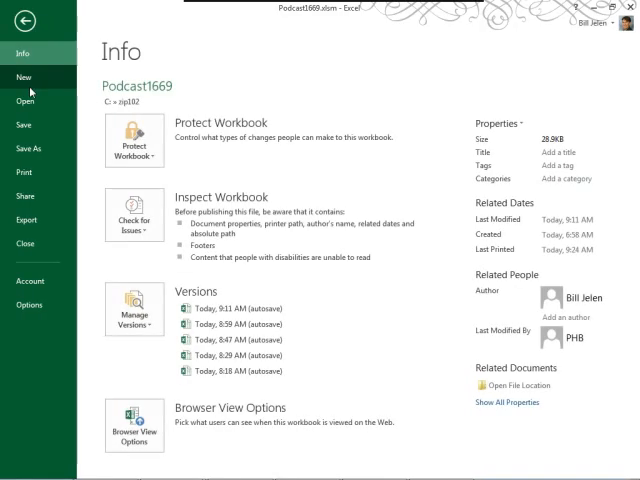
left_click(24, 173)
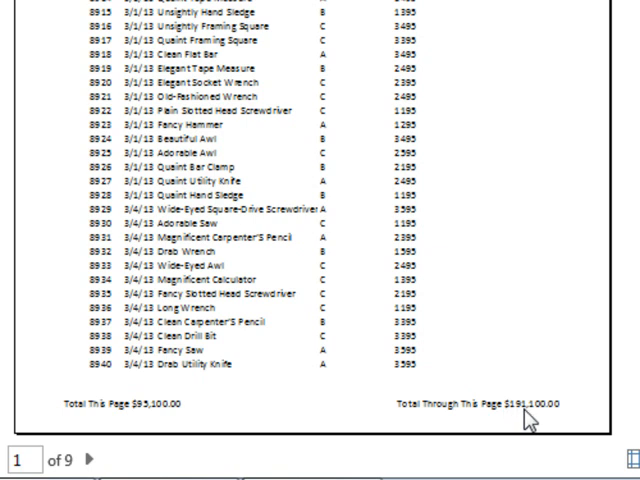
mouse_move(432, 302)
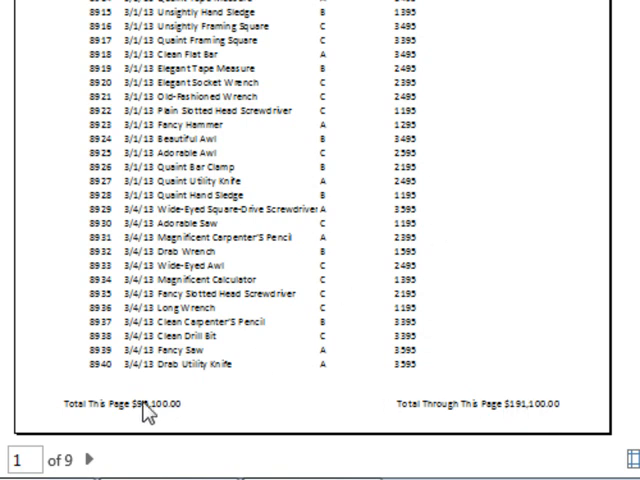
mouse_move(407, 231)
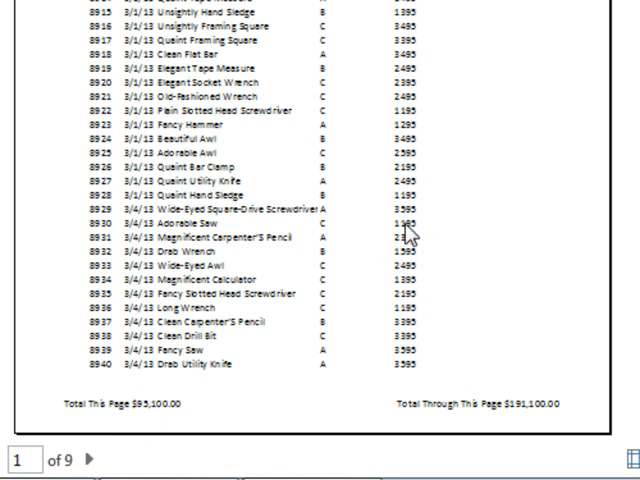
left_click(88, 459)
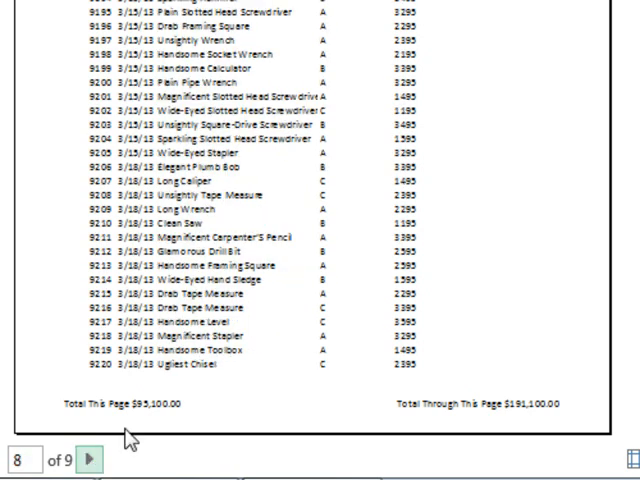
mouse_move(70, 449)
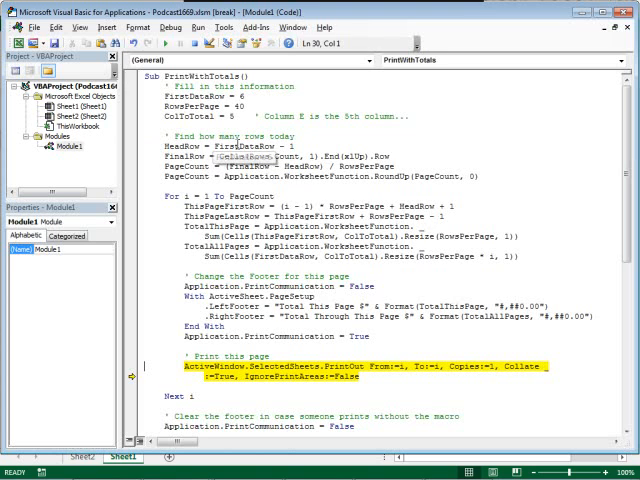
mouse_move(400, 375)
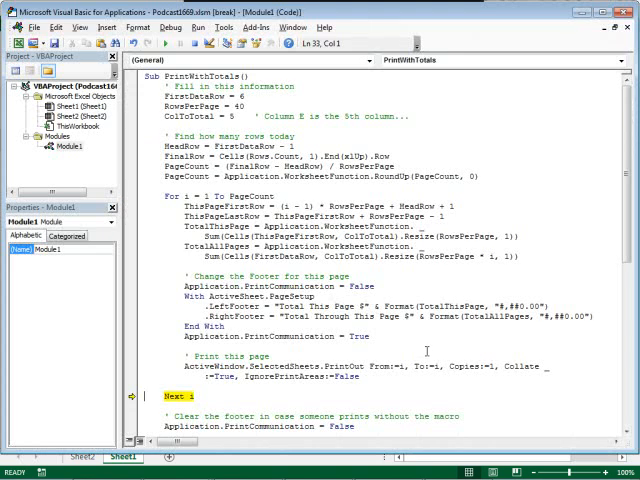
- Step the macro to End Sub with F8, resetting the footer to 'Use PrintWithTotals Macro'
scroll("down", 3)
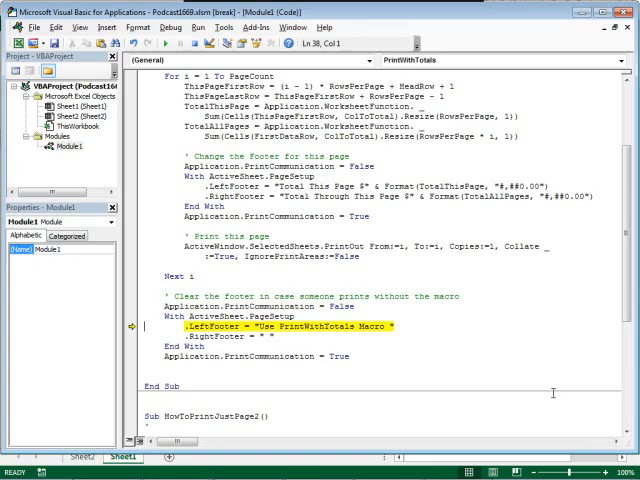
key("F8")
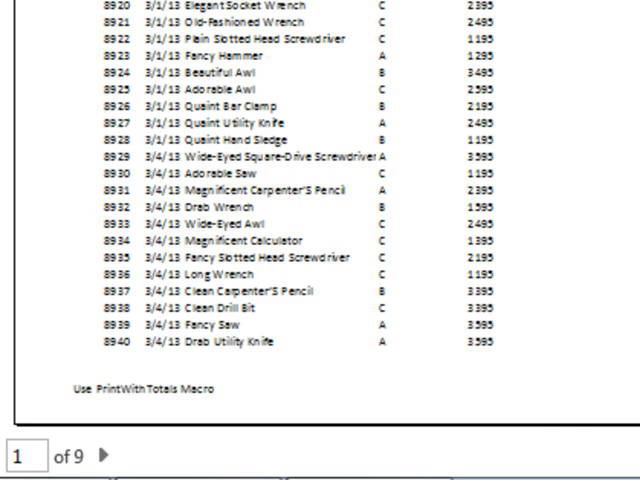
mouse_move(203, 408)
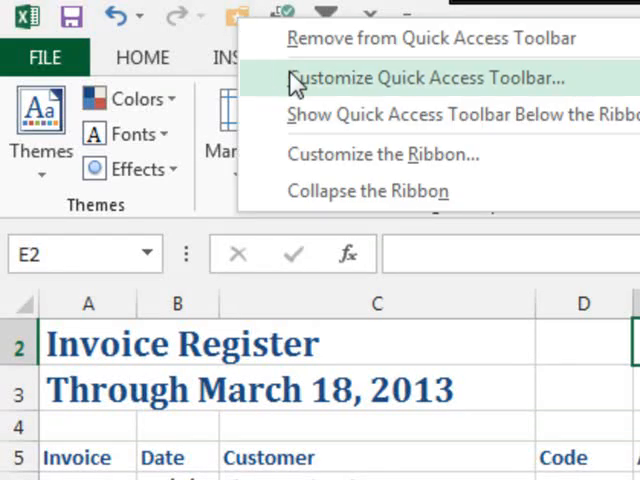
- Add the PrintWithTotals macro to the Quick Access Toolbar for Podcast1669.xlsm only
left_click(428, 78)
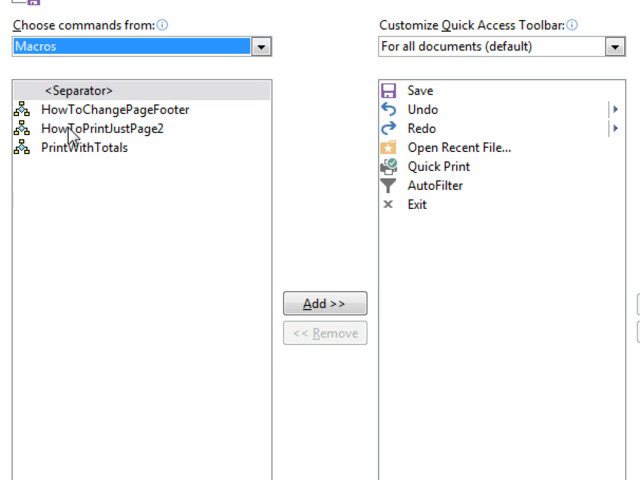
left_click(90, 147)
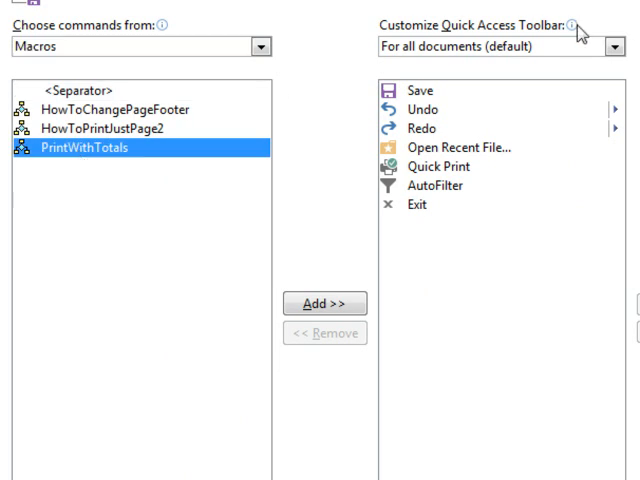
left_click(610, 46)
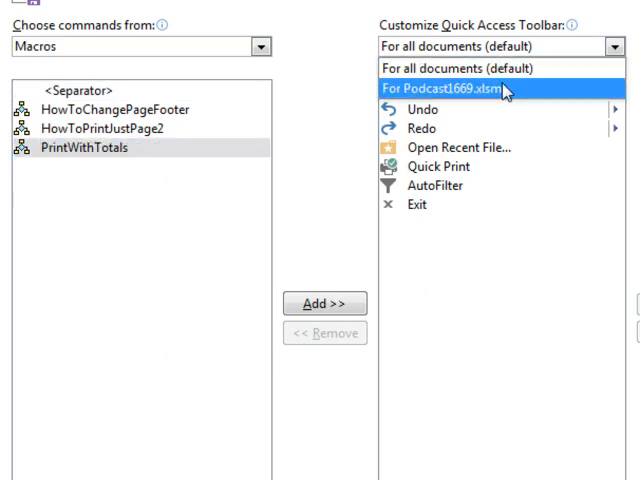
left_click(435, 88)
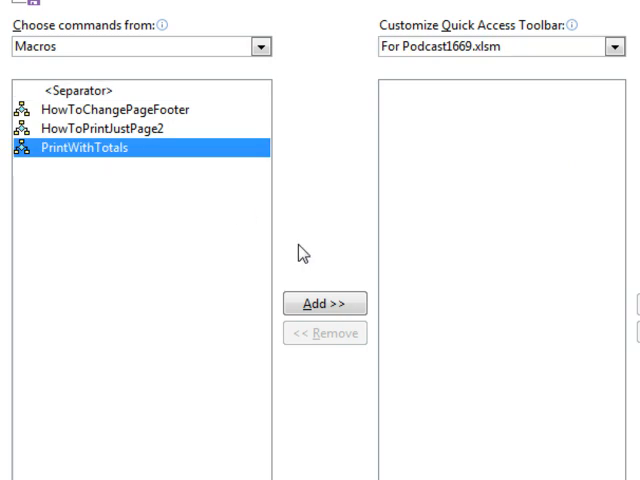
left_click(324, 303)
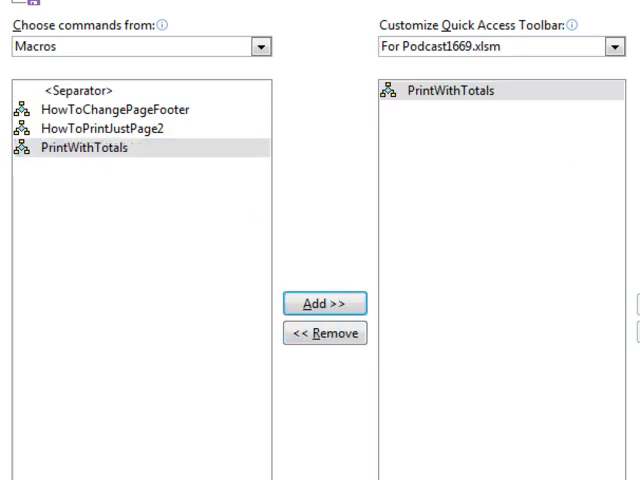